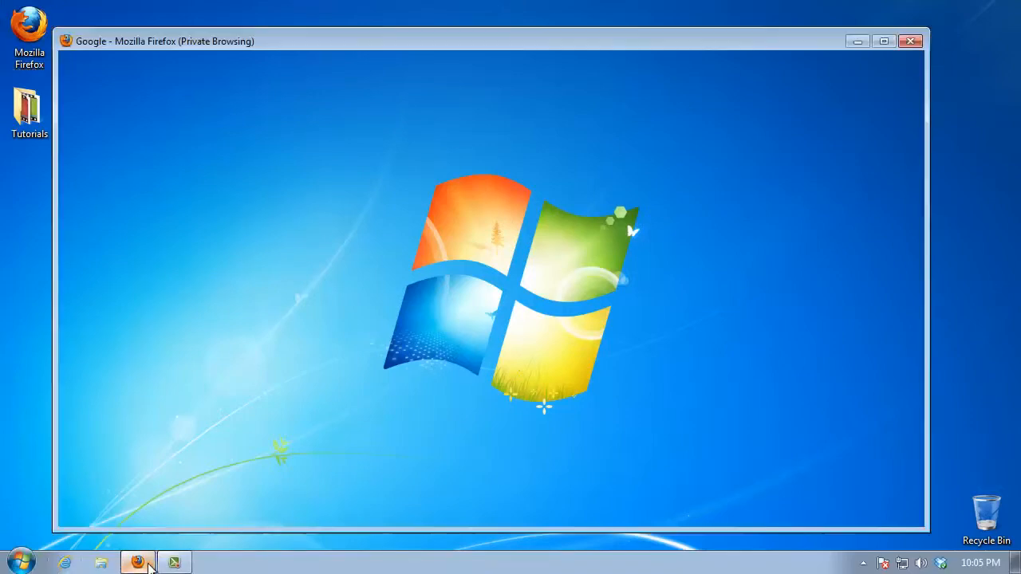
- Restore Firefox and review the open StumbleUpon, AddThis and ShareThis pages
left_click(137, 560)
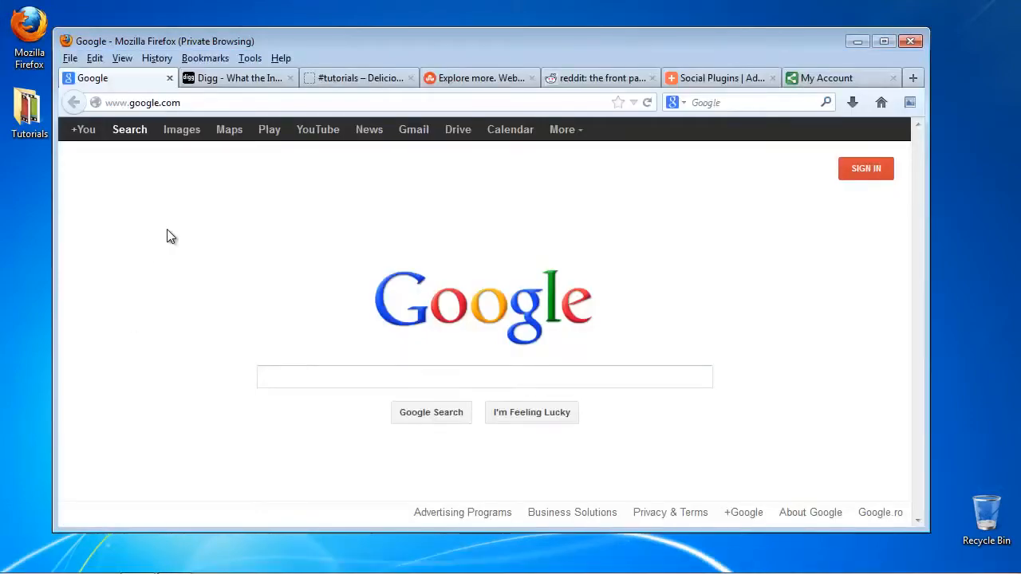
left_click(479, 77)
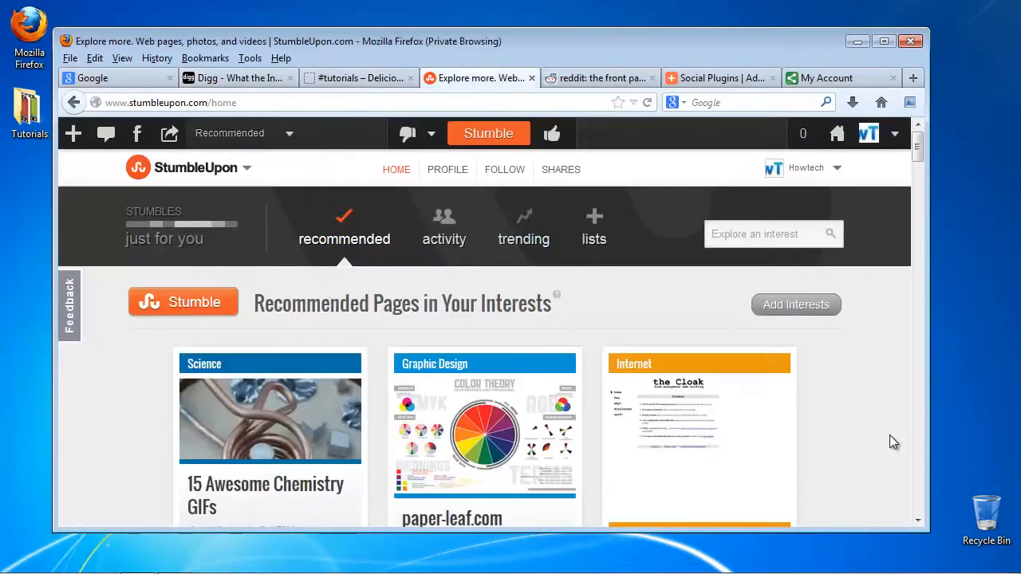
left_click(721, 77)
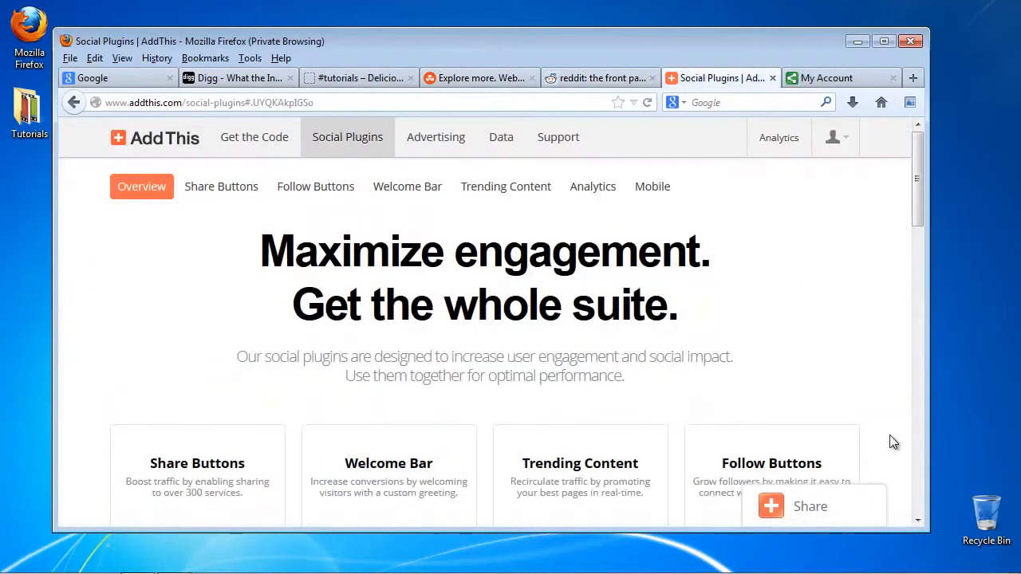
left_click(840, 76)
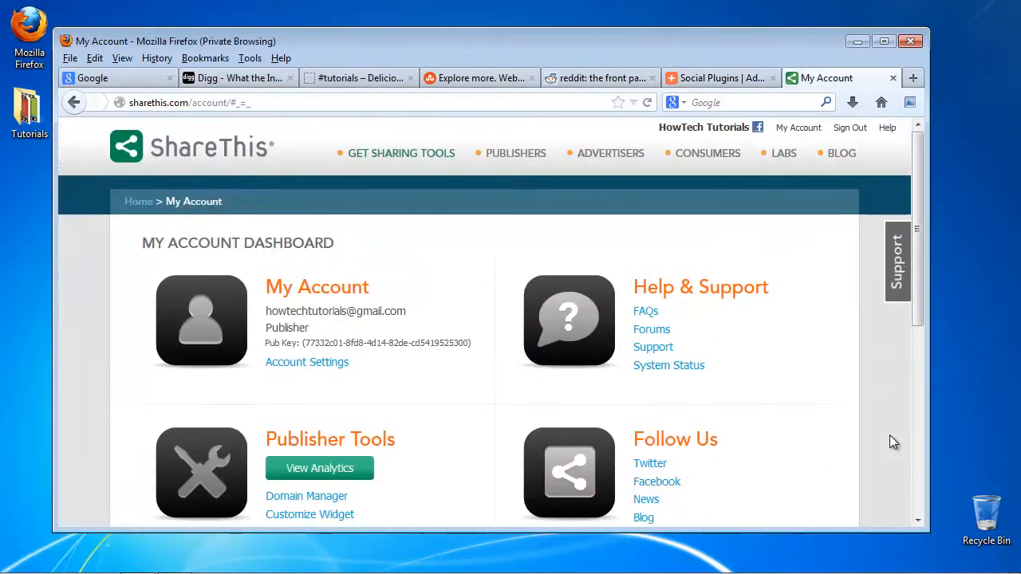
left_click(104, 76)
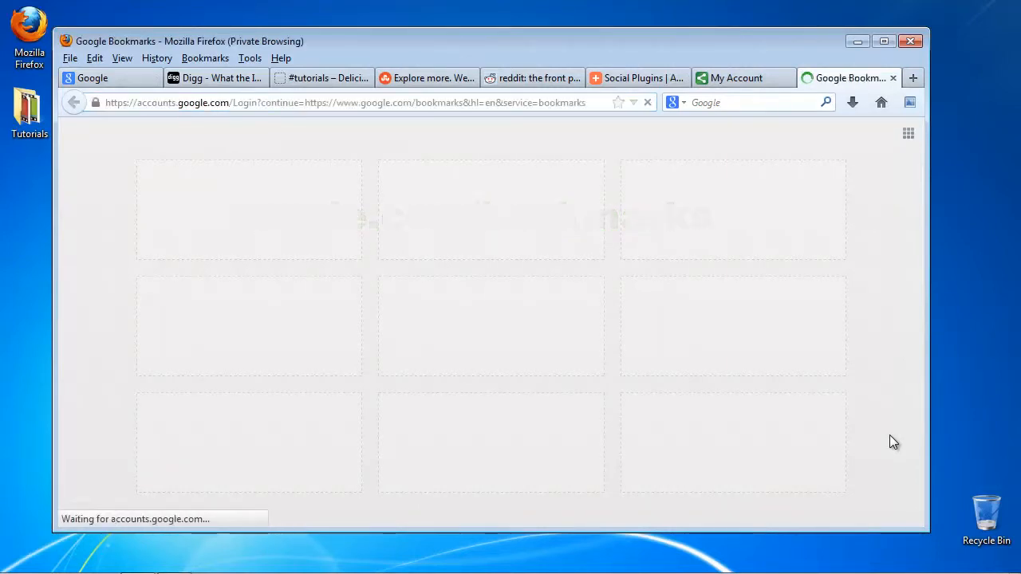
- Load the Google Bookmarks page, which shows no saved bookmarks yet
type("ho")
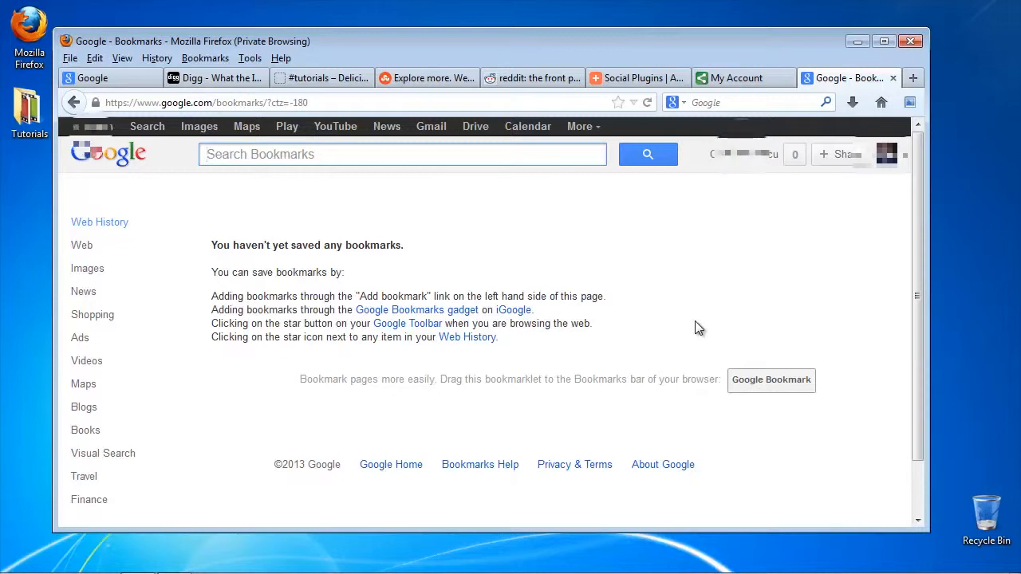
mouse_move(119, 228)
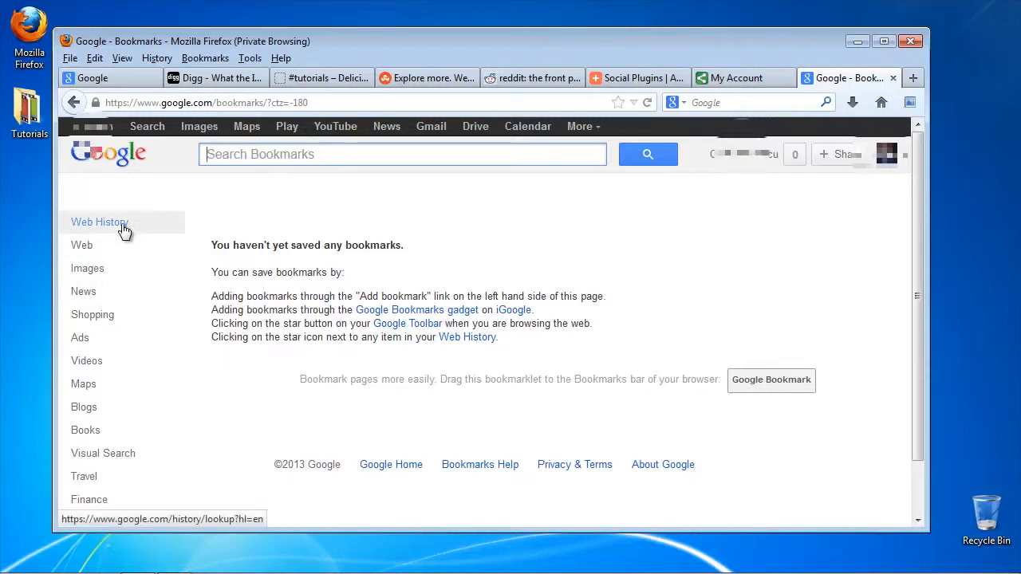
- Go to Web History from the sidebar and scroll through the search activity charts
left_click(99, 222)
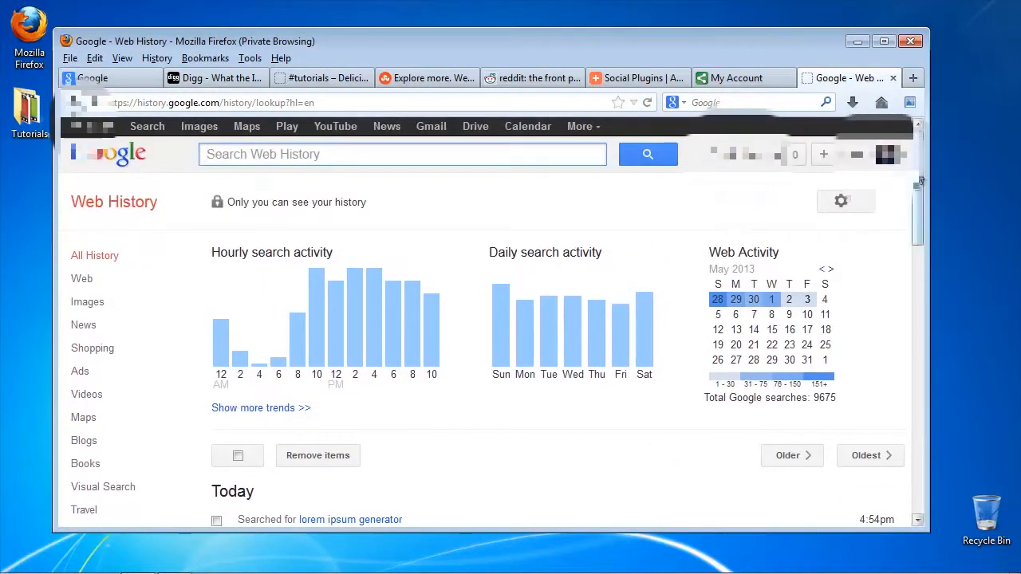
scroll("down", 3)
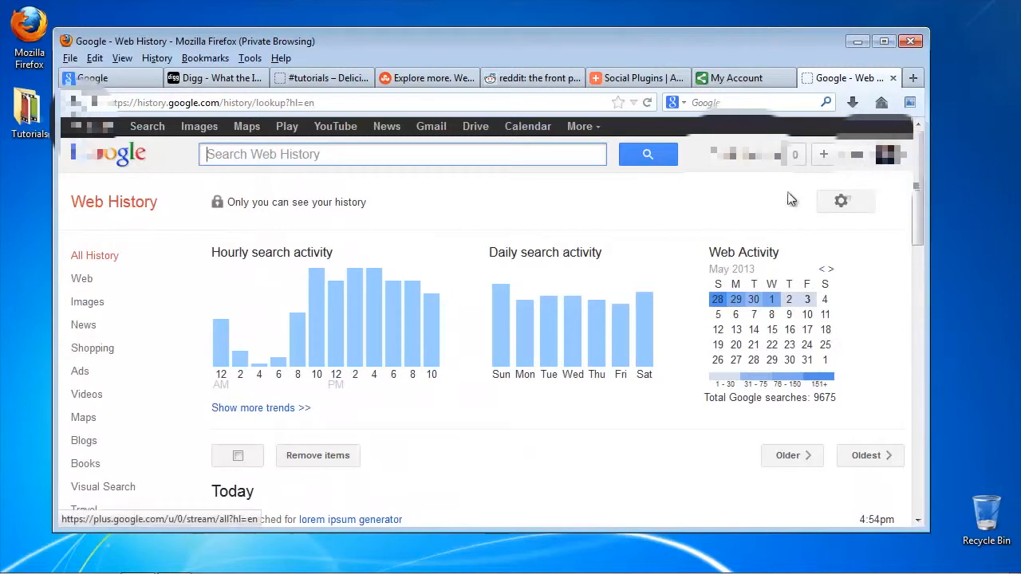
mouse_move(676, 239)
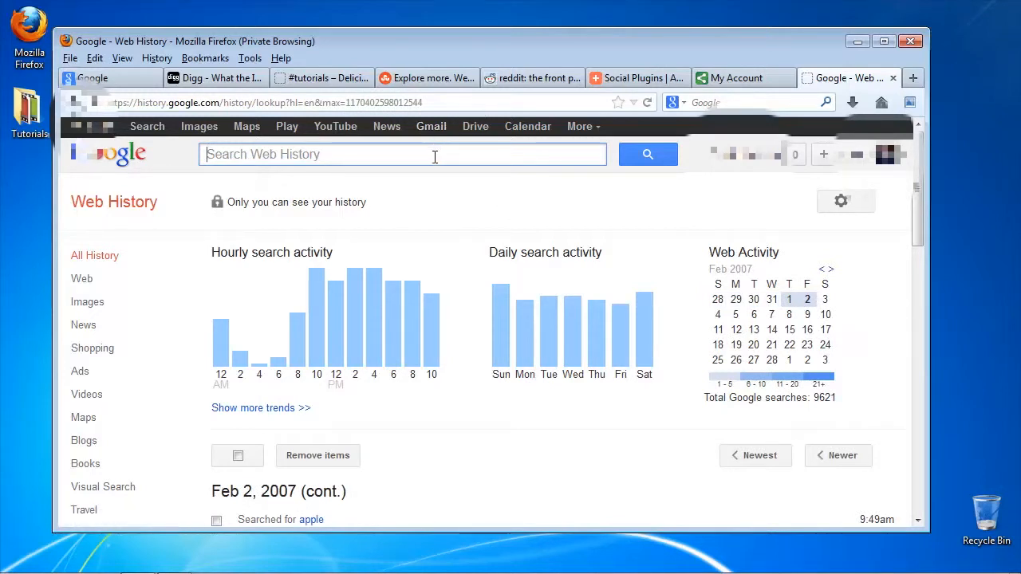
- Search the web history for 'Register' and get the matching results
type("Register")
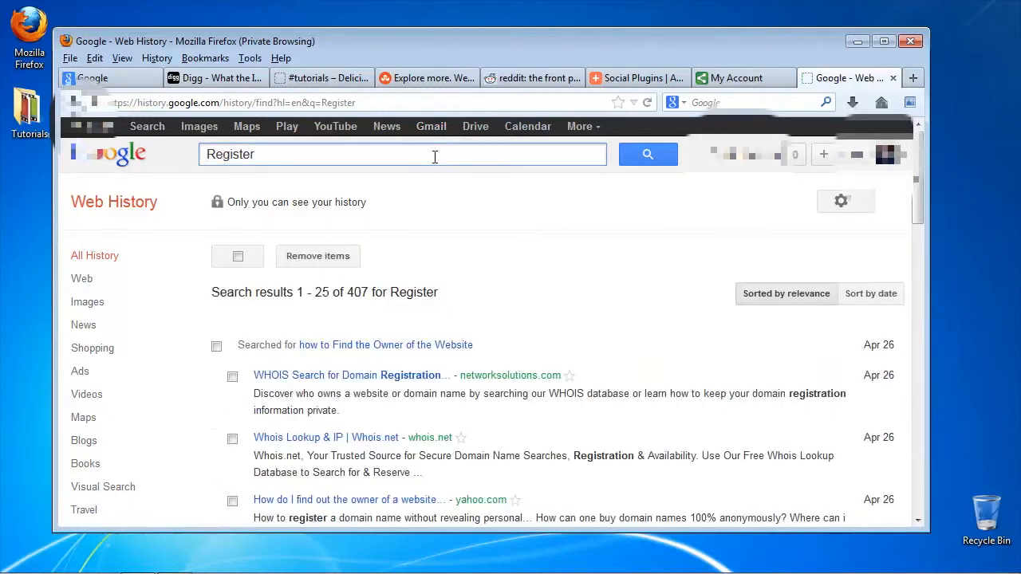
mouse_move(679, 256)
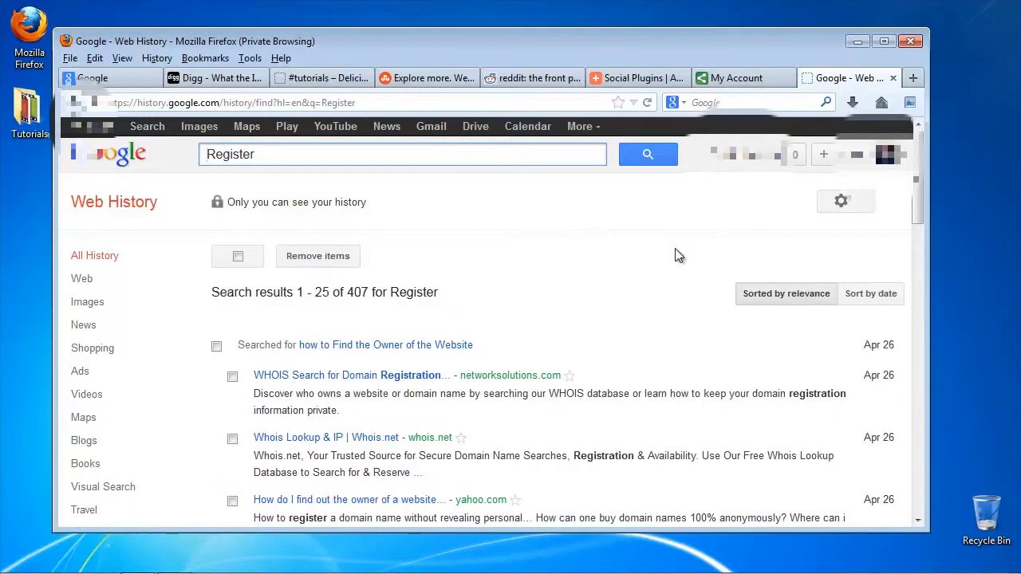
left_click(871, 293)
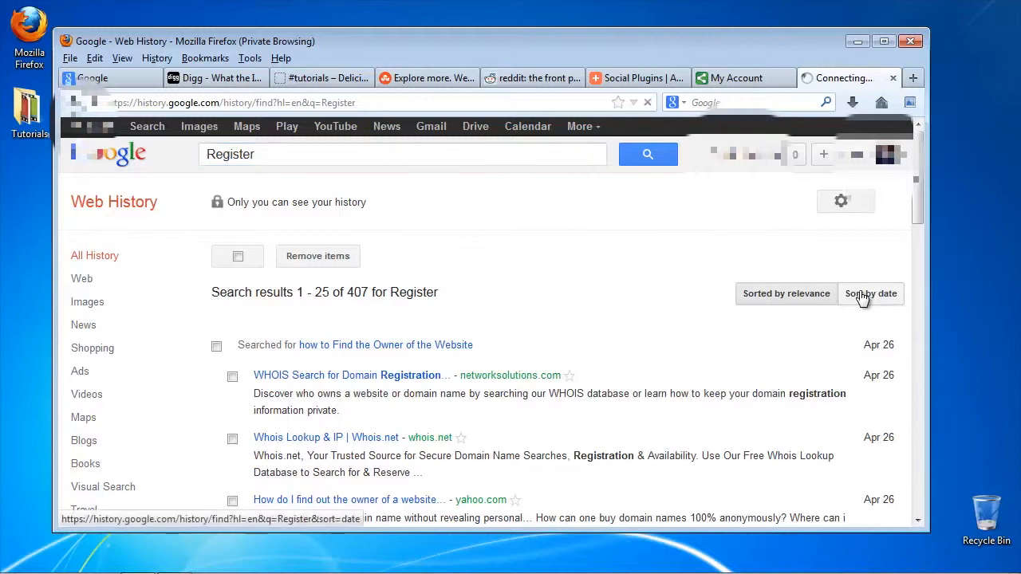
- Sort the Register results by date and jump to the oldest, the October 2007 entry
left_click(871, 294)
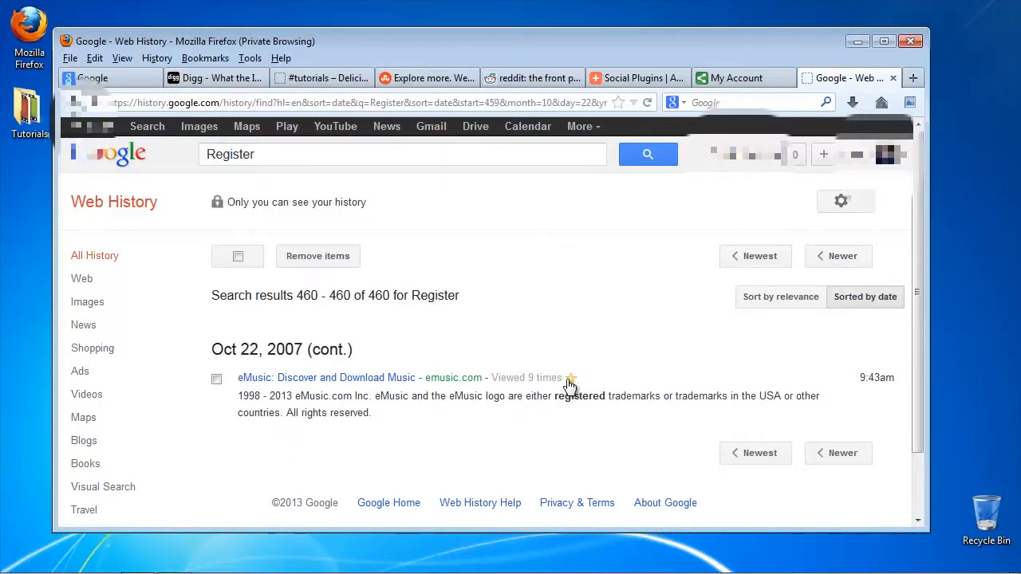
mouse_move(645, 345)
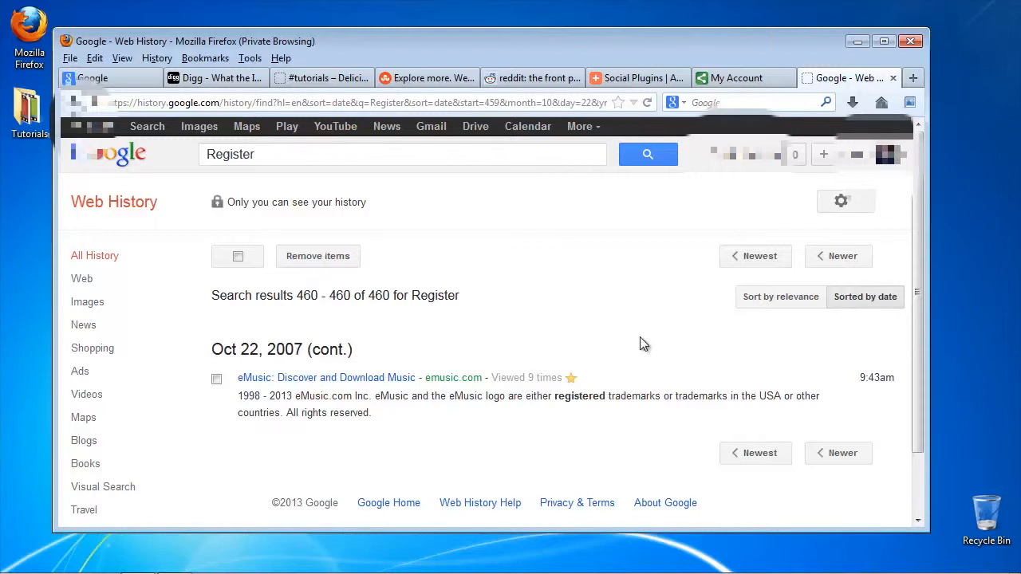
mouse_move(539, 349)
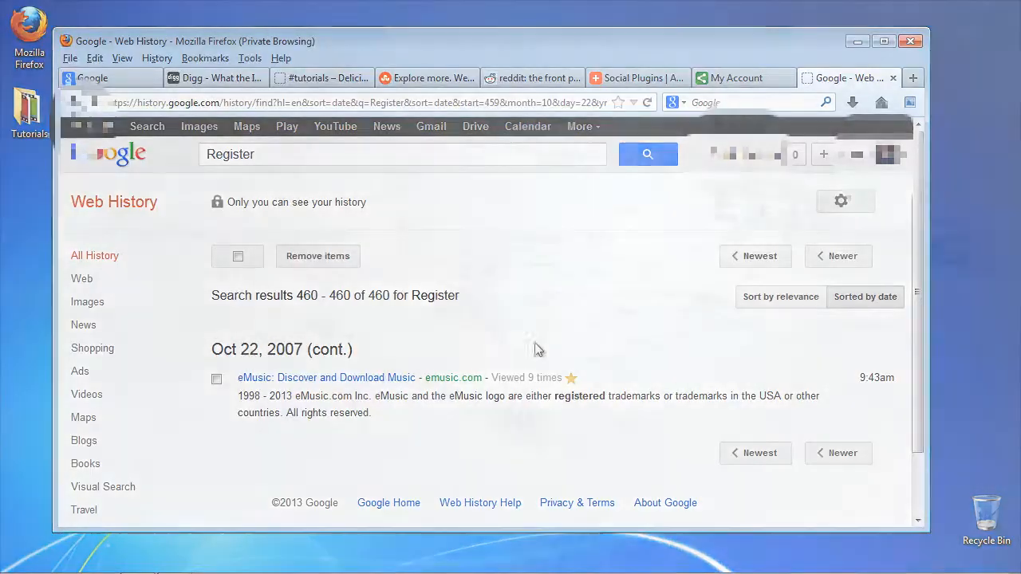